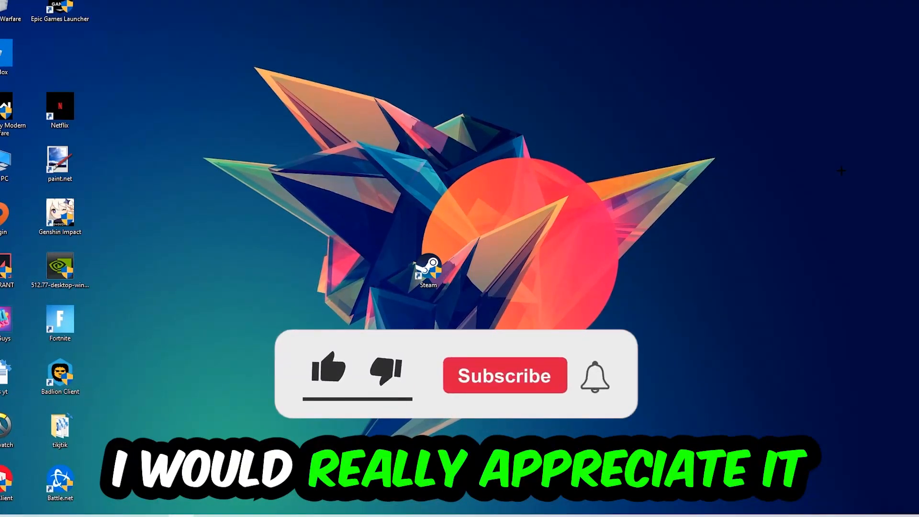
# Move the NVIDIA driver installer icon to sit just above the Steam shortcut
pyautogui.click(327, 370)
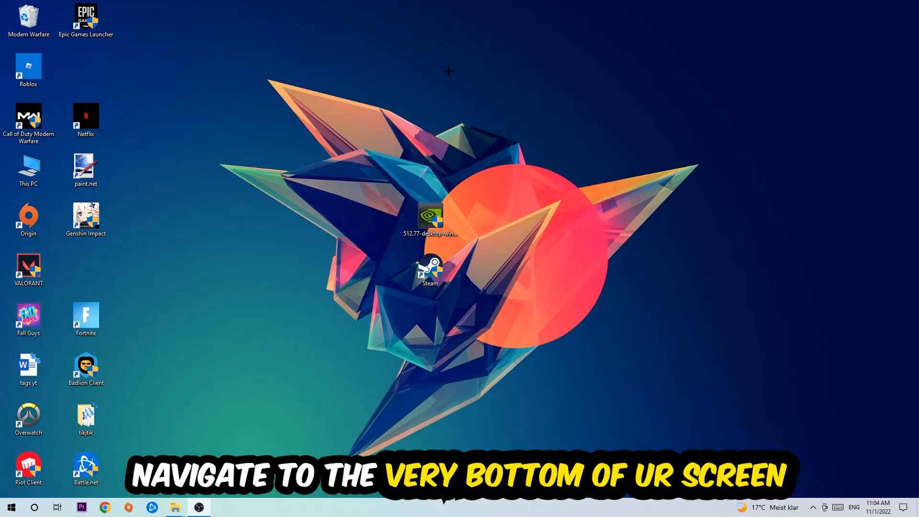
# Open the taskbar context menu to reach Task Manager
pyautogui.rightClick(410, 507)
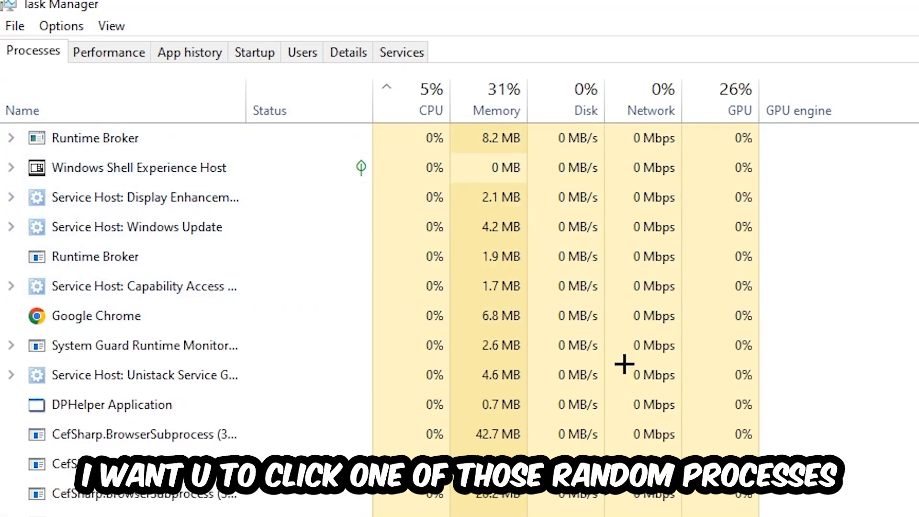
# Select the DPHelper Application process and bring up its End task menu
pyautogui.click(111, 404)
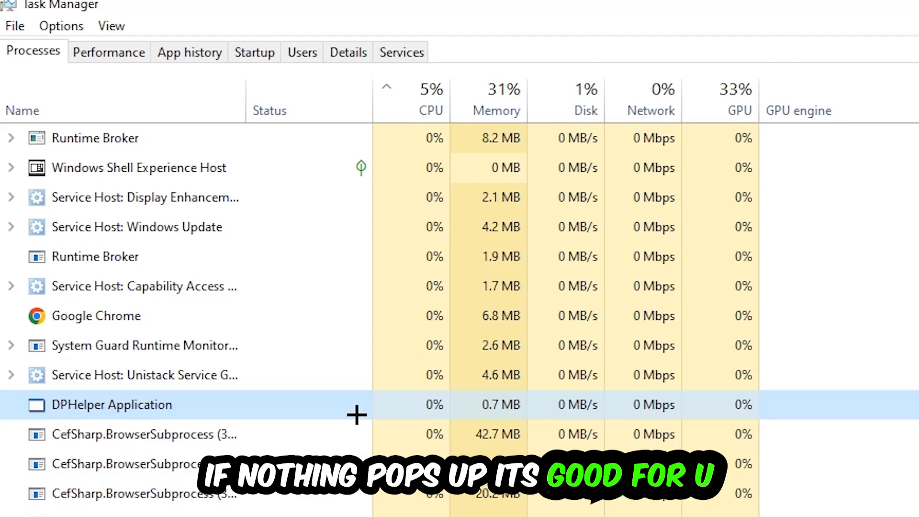
pyautogui.rightClick(114, 309)
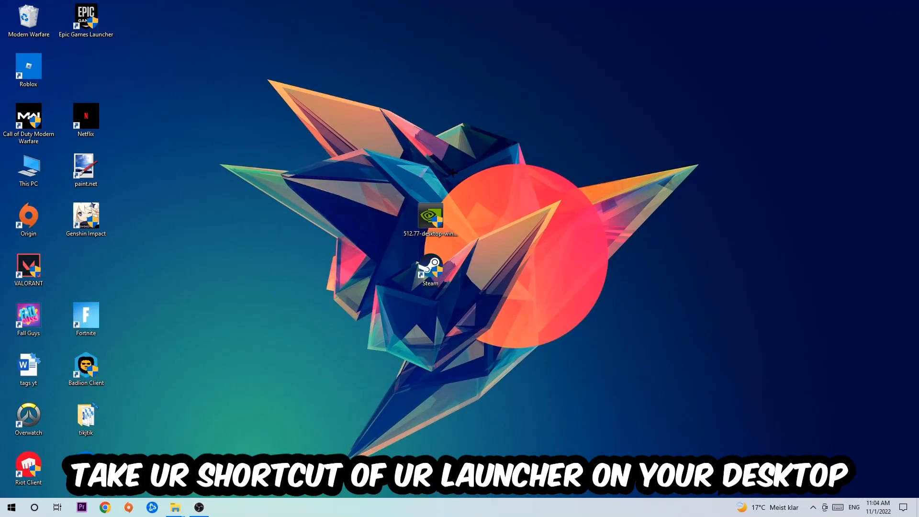
# Drag the Steam shortcut toward the top of the desktop and open its Properties
pyautogui.moveTo(430, 269); pyautogui.dragTo(590, 203)
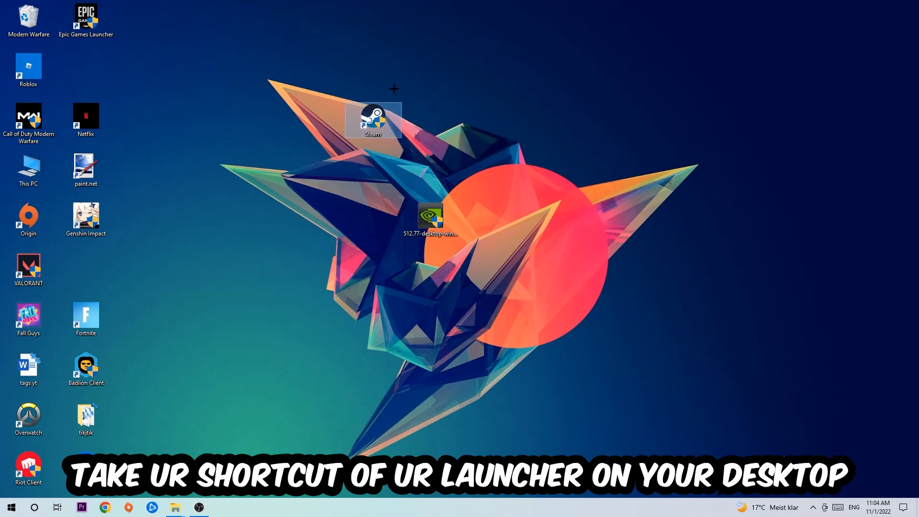
pyautogui.moveTo(373, 120); pyautogui.dragTo(544, 120)
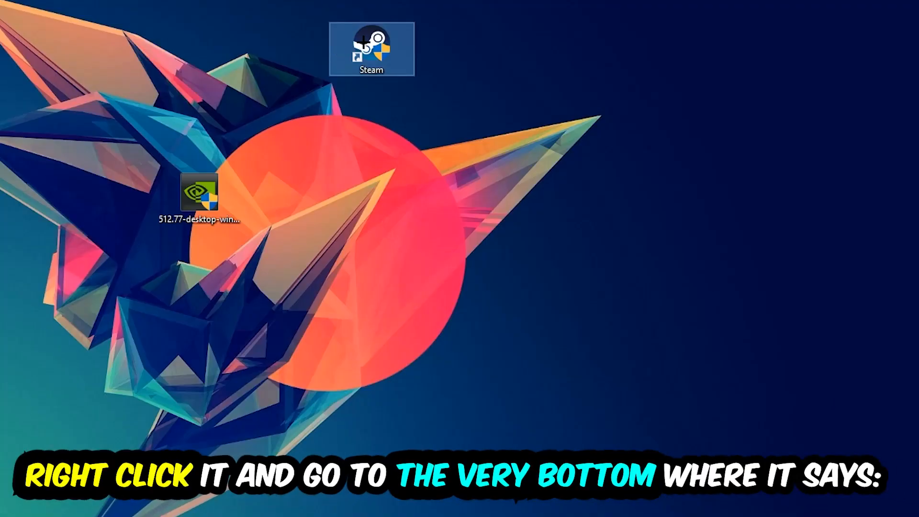
pyautogui.rightClick(371, 50)
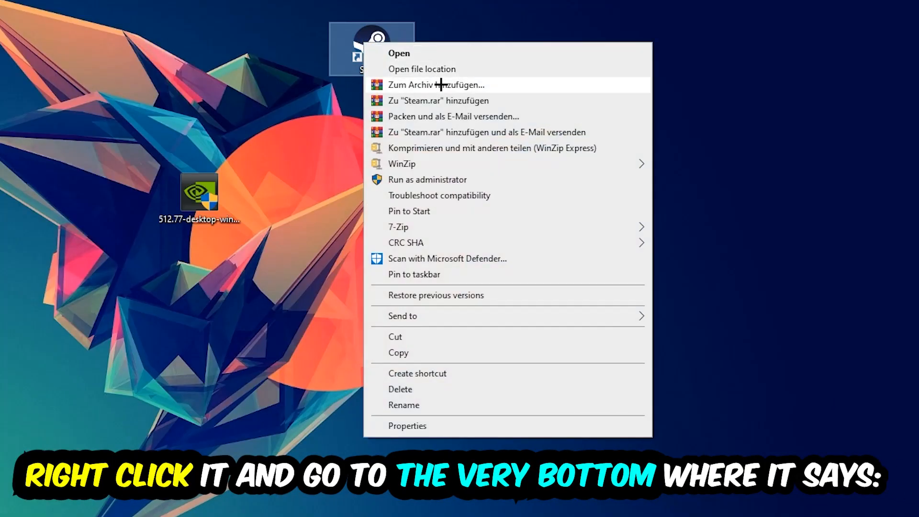
pyautogui.click(406, 426)
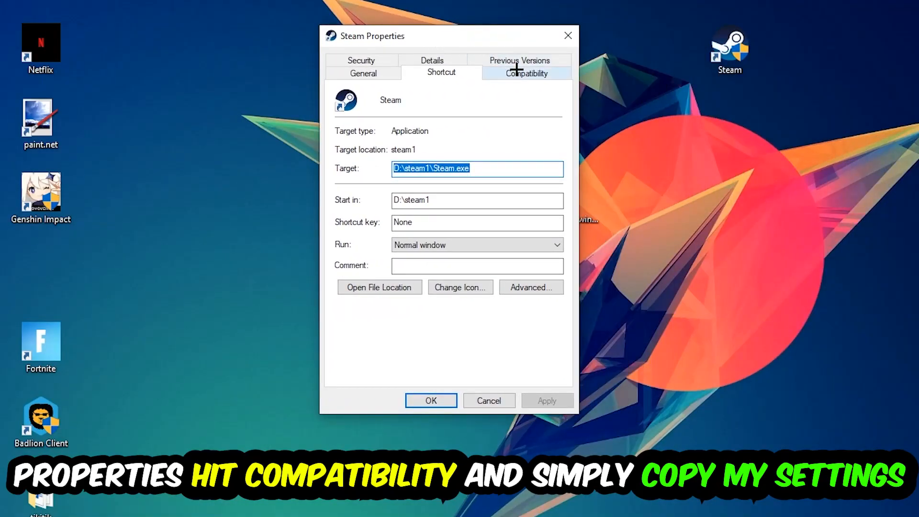
# Enable Windows 8 compatibility mode for Steam, confirm with OK, and move the icon above the driver
pyautogui.click(525, 72)
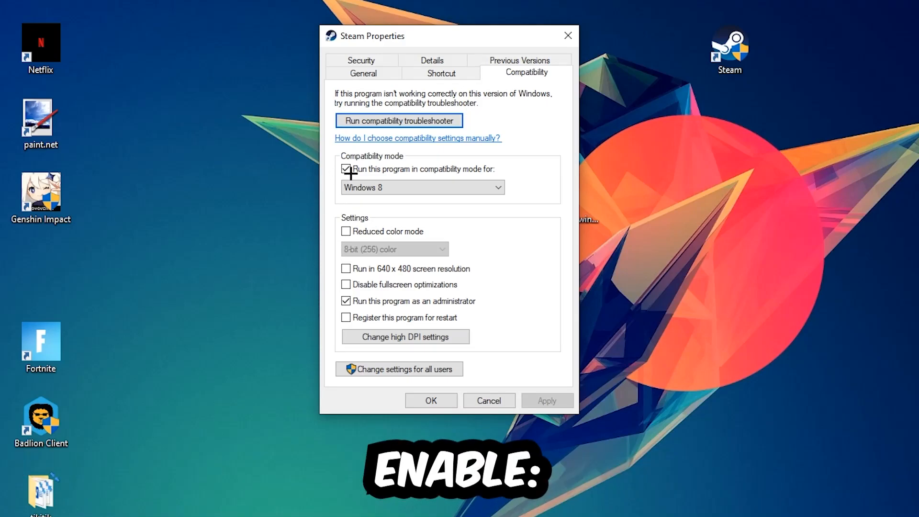
pyautogui.click(345, 169)
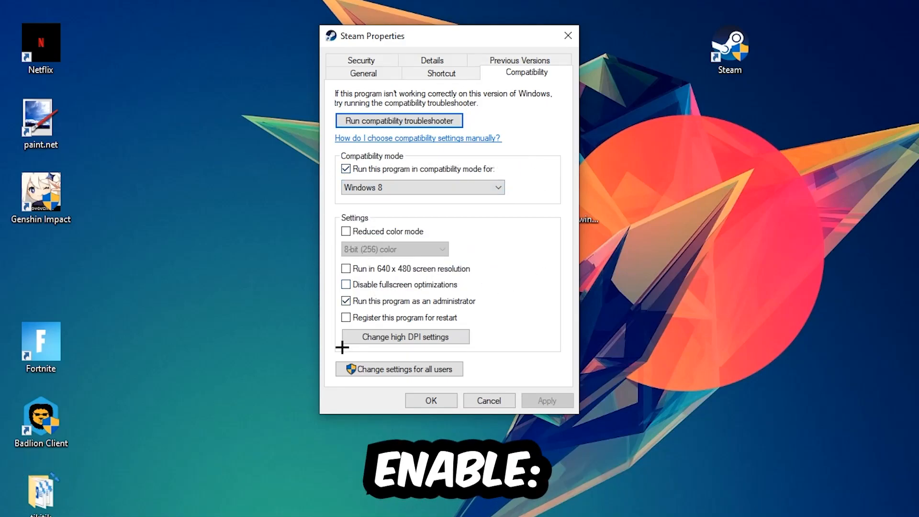
pyautogui.moveTo(513, 288)
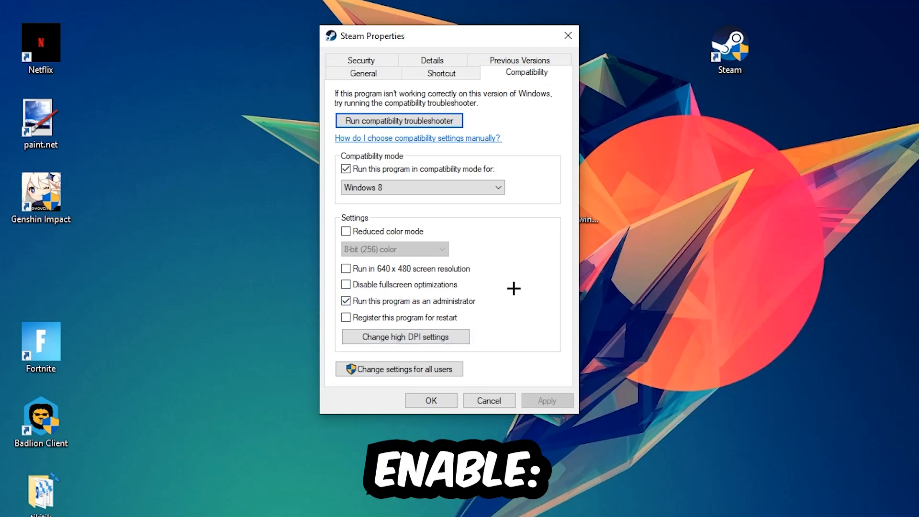
pyautogui.click(430, 399)
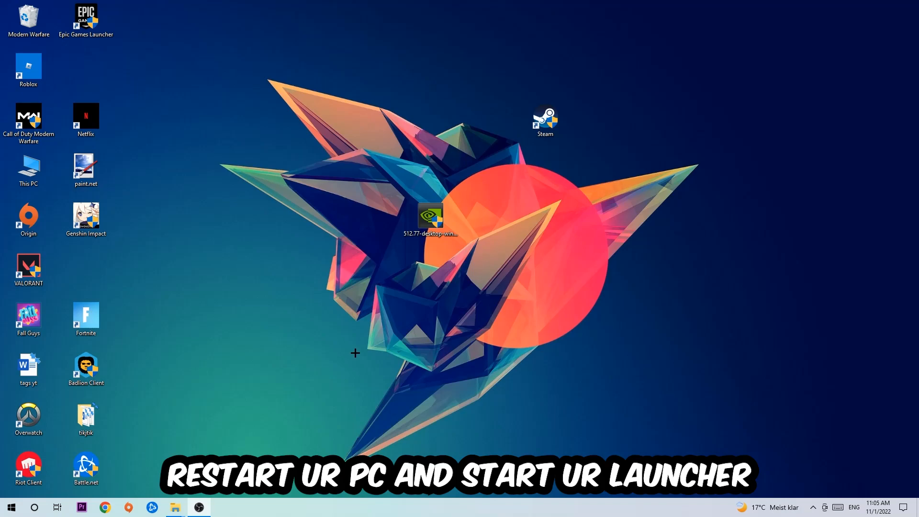
pyautogui.moveTo(543, 121); pyautogui.dragTo(430, 121)
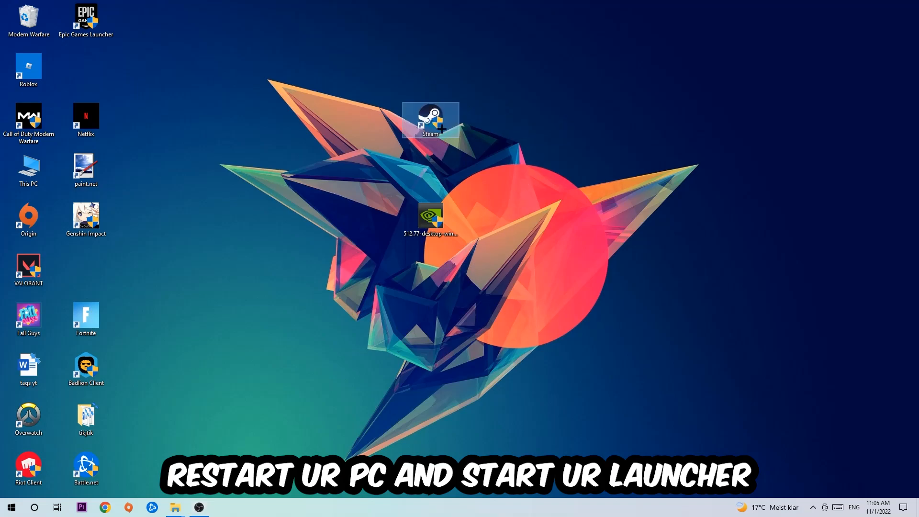
pyautogui.moveTo(535, 268)
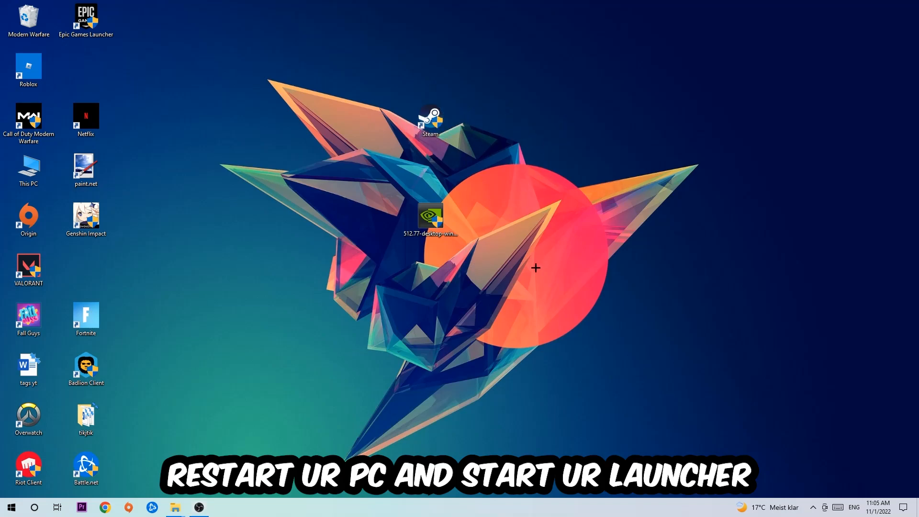